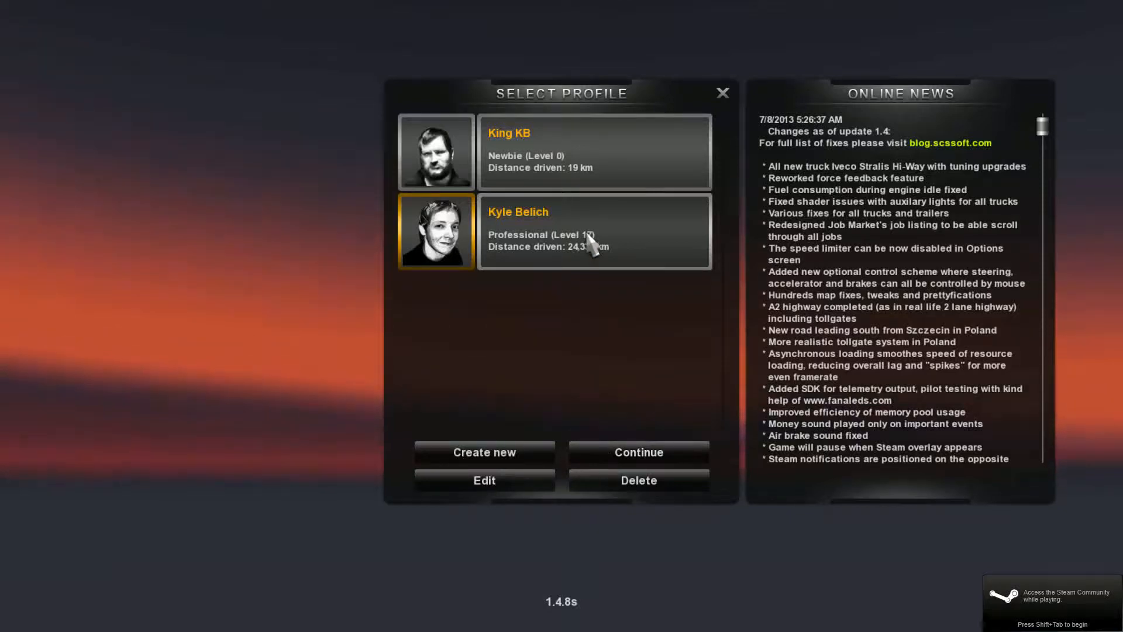
left_click(636, 451)
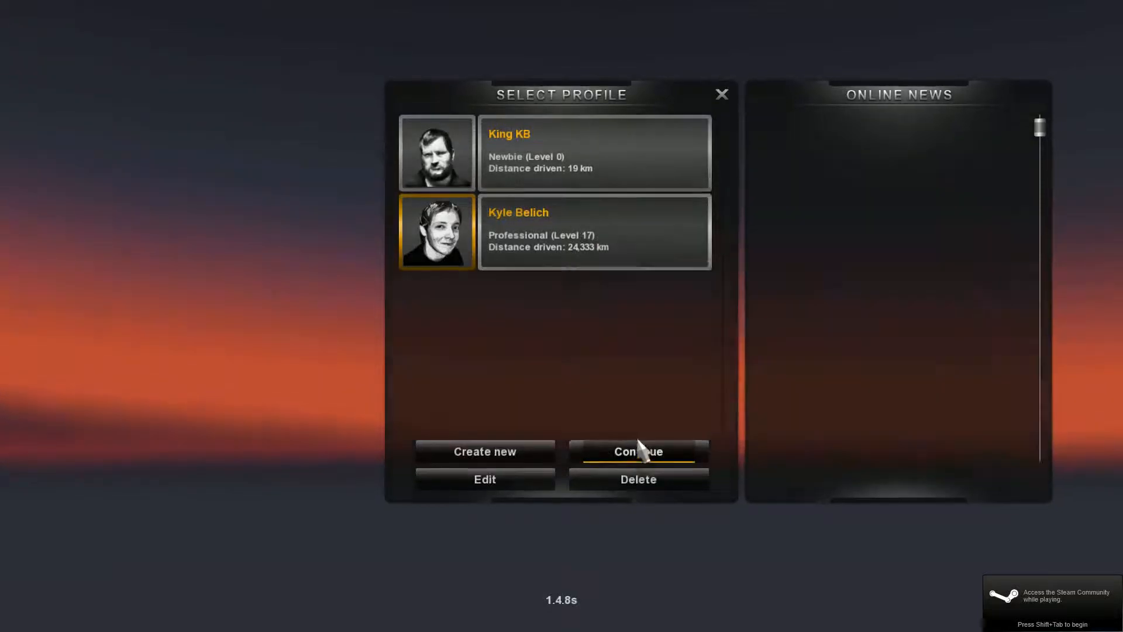
left_click(637, 451)
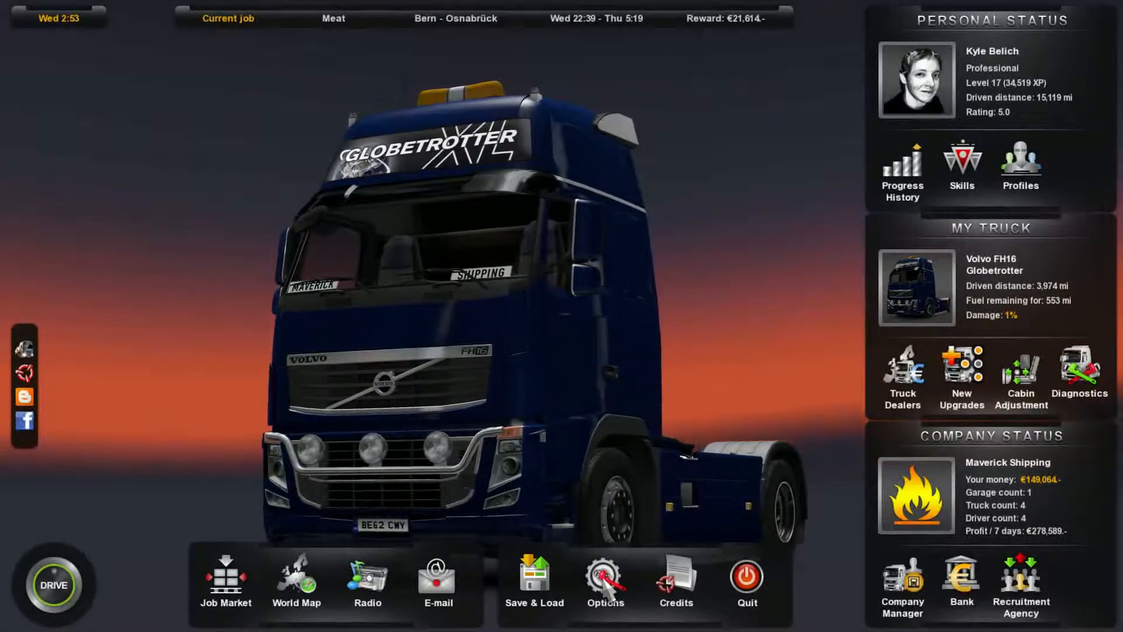
Bring up the Graphics page of the game Options
left_click(605, 579)
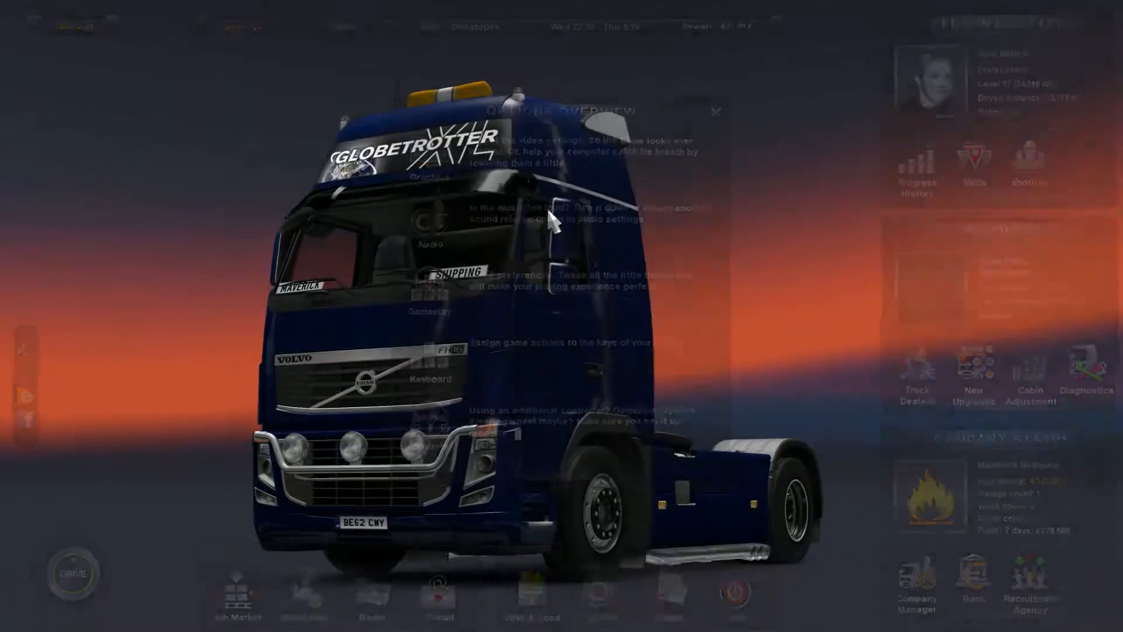
left_click(397, 578)
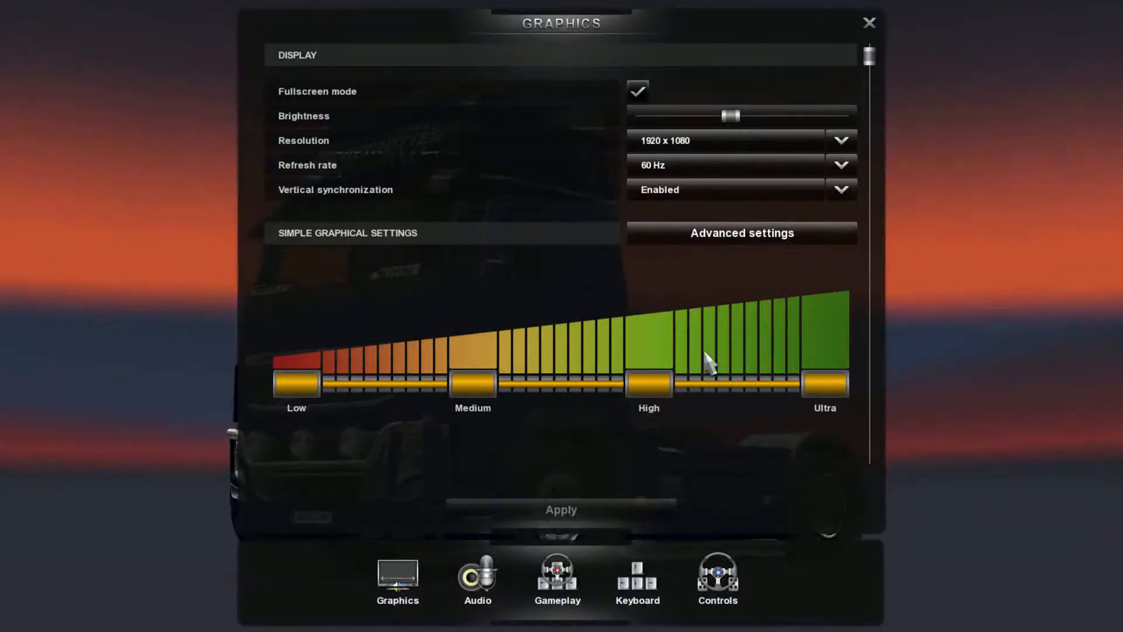
mouse_move(763, 340)
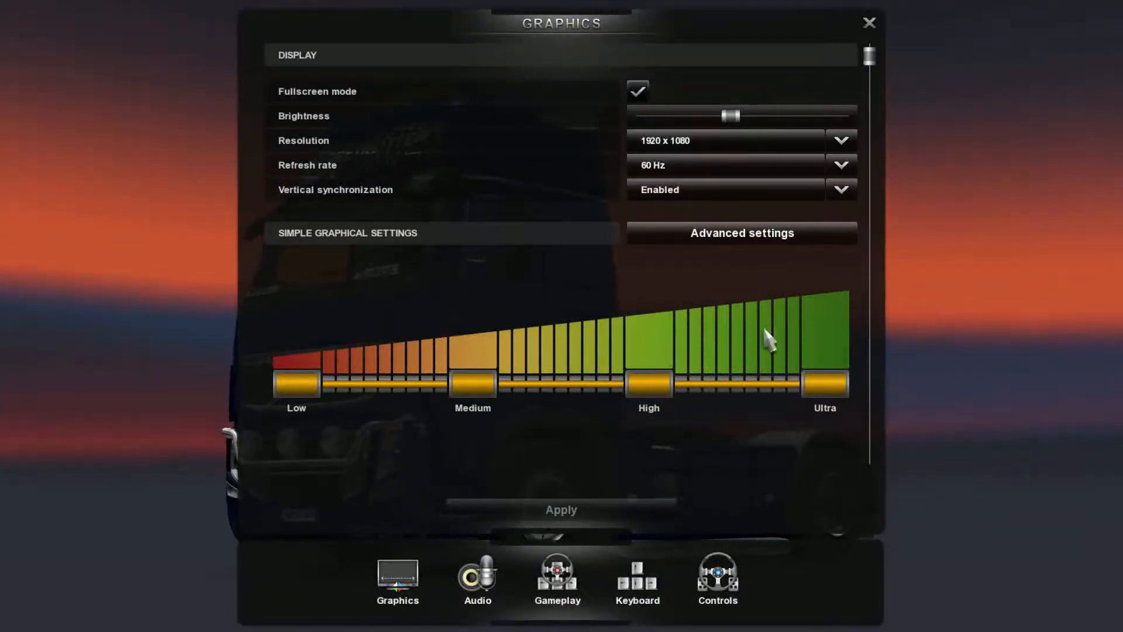
left_click(742, 233)
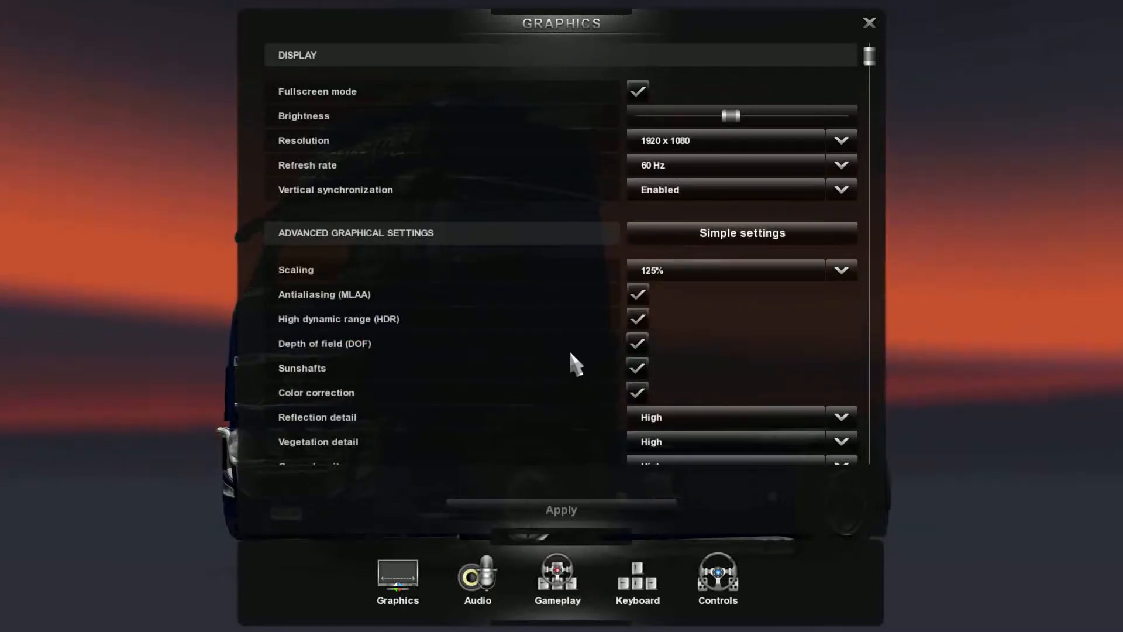
scroll("down", 3)
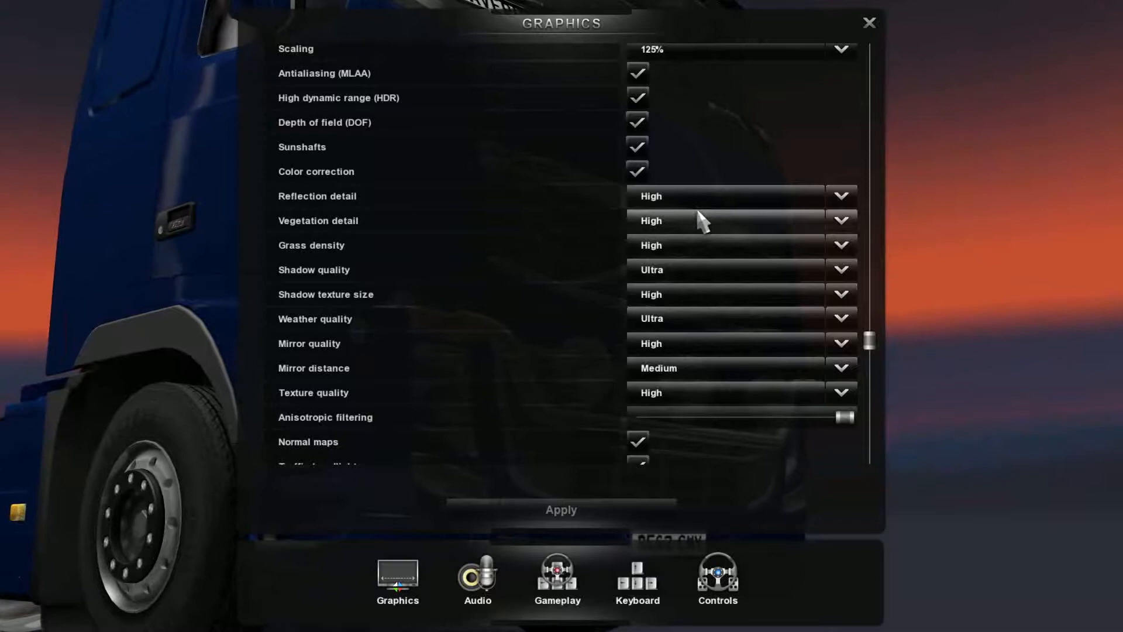
scroll("down", 3)
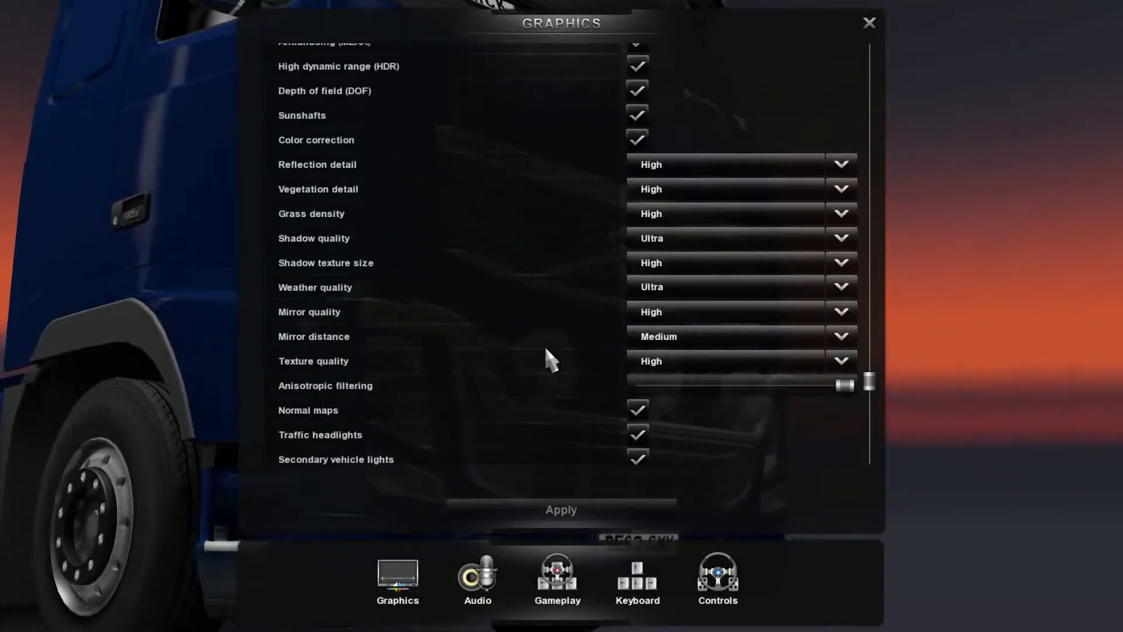
scroll("up", 3)
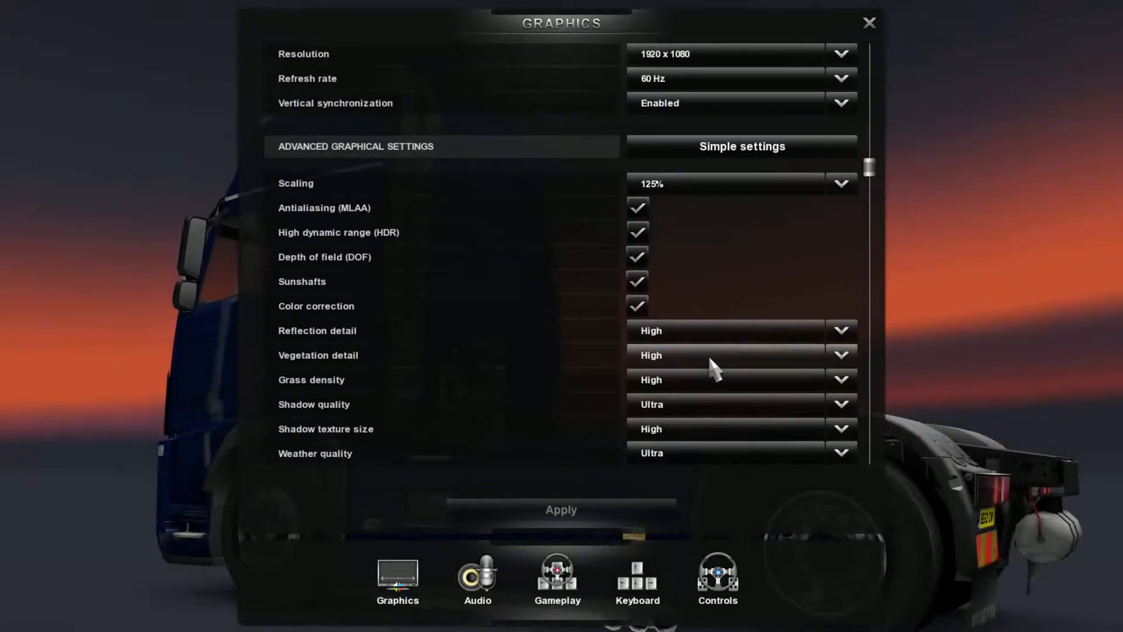
left_click(741, 146)
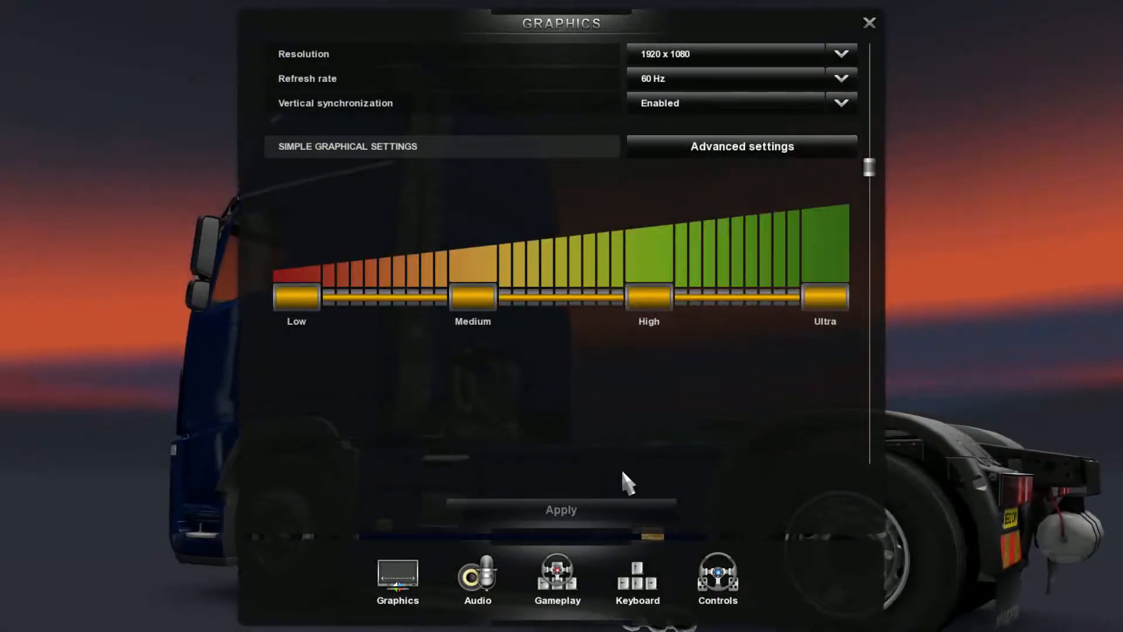
Switch the Options window to the Audio settings page
left_click(476, 579)
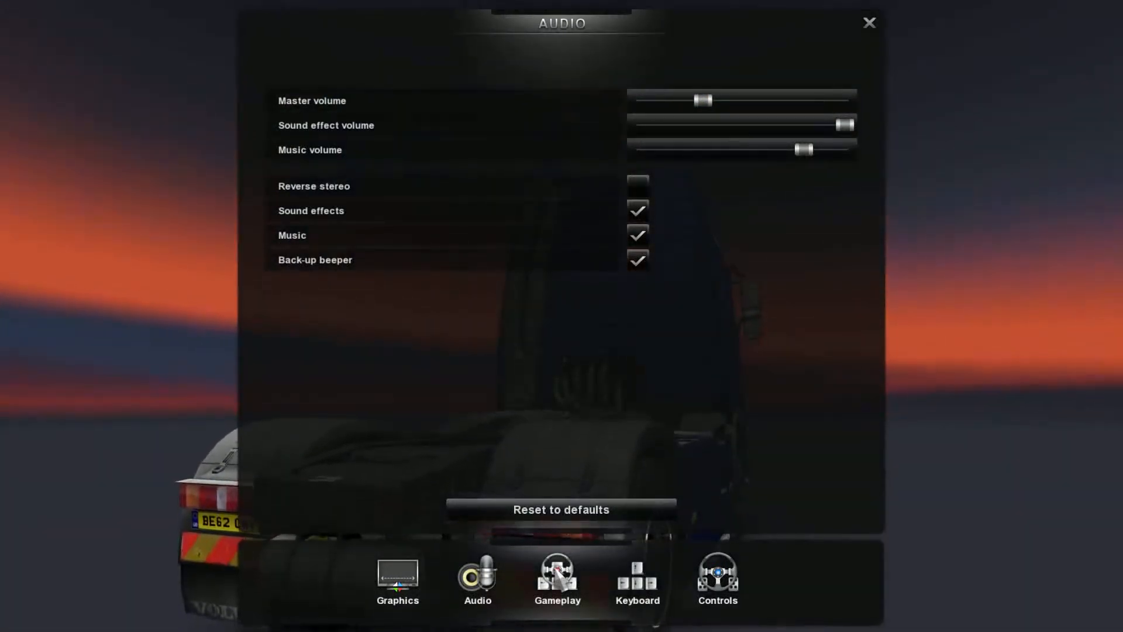
Show the Gameplay settings page with language, transmission and driving aids
left_click(557, 580)
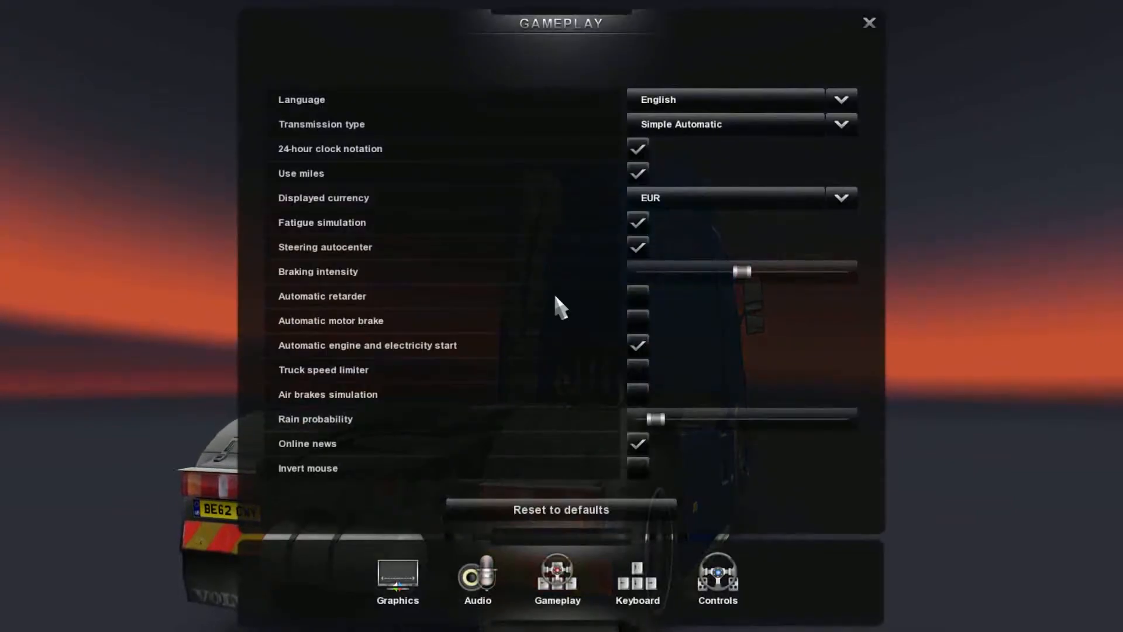
mouse_move(555, 377)
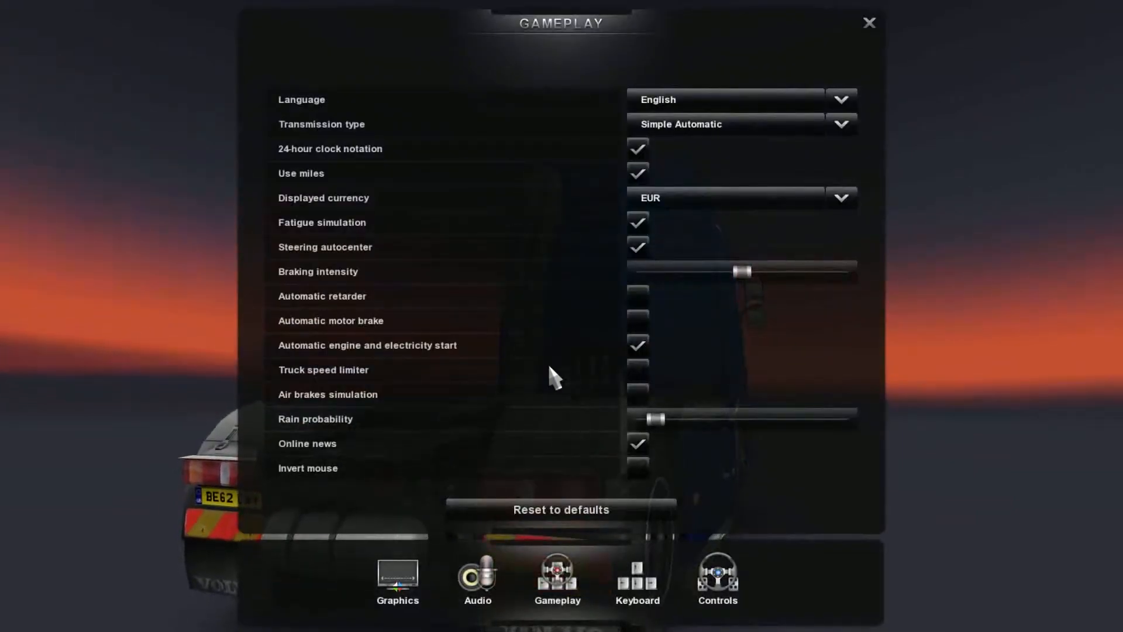
left_click(636, 173)
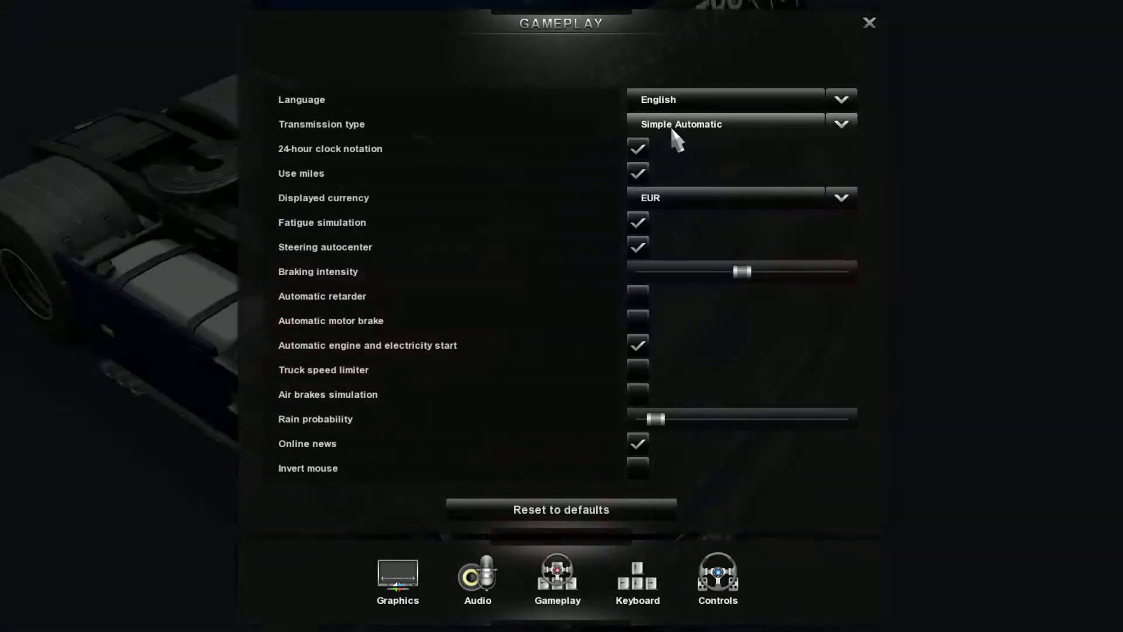
left_click(722, 123)
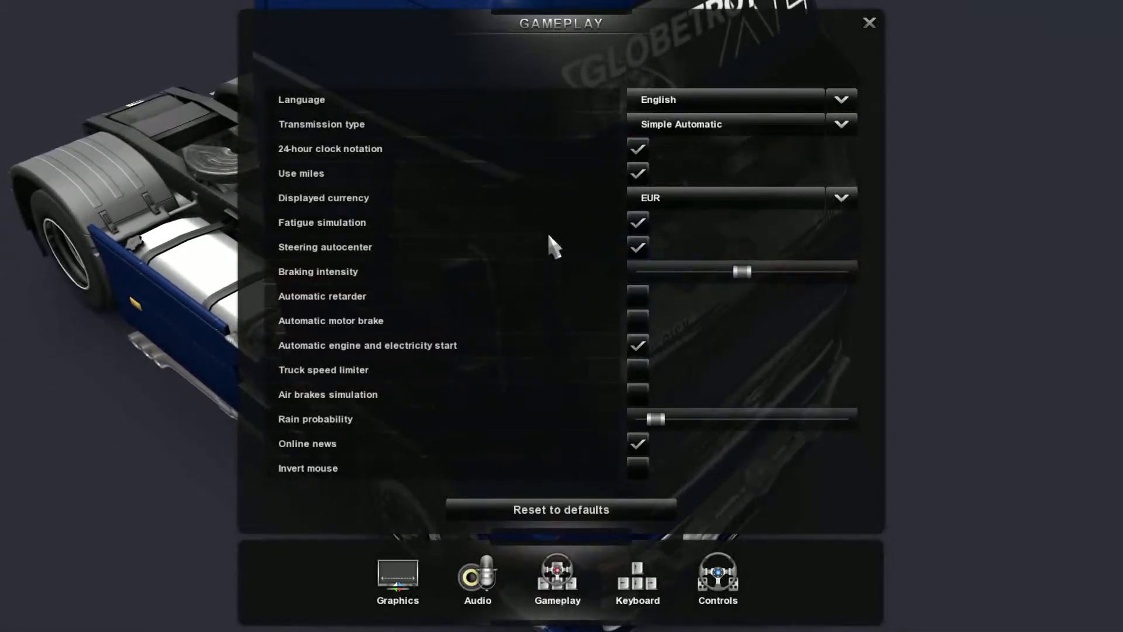
mouse_move(419, 308)
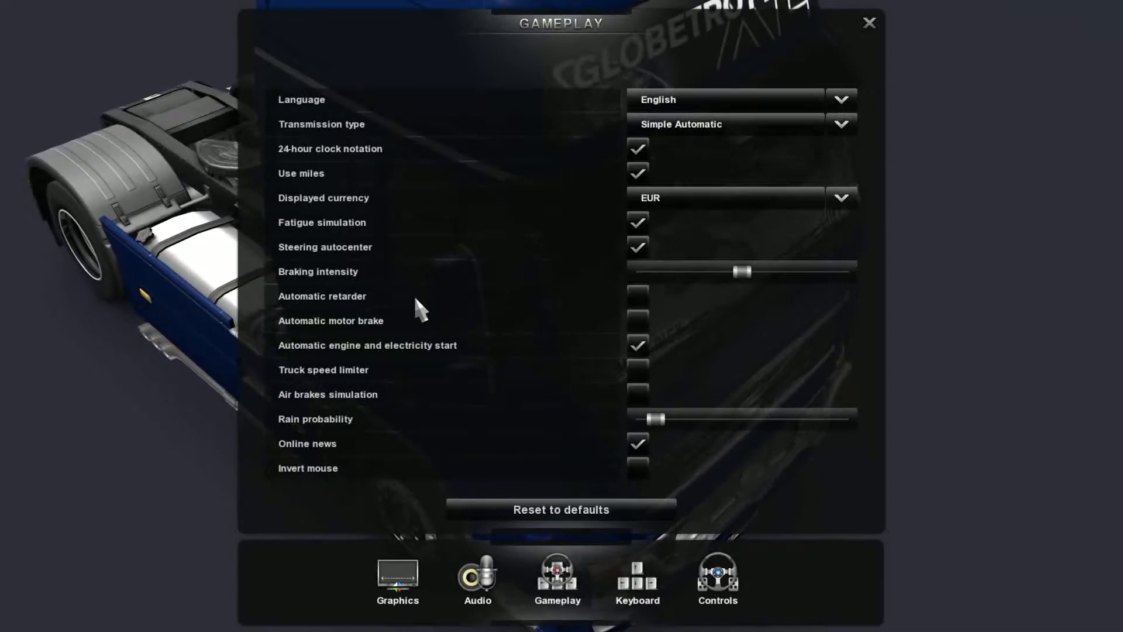
mouse_move(408, 358)
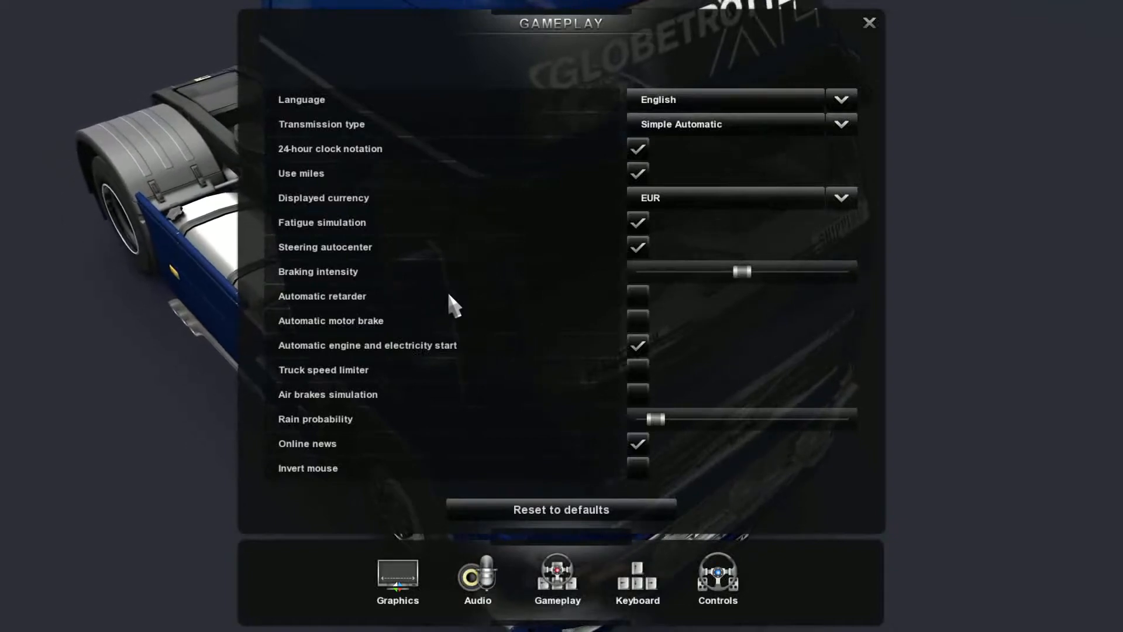
mouse_move(591, 384)
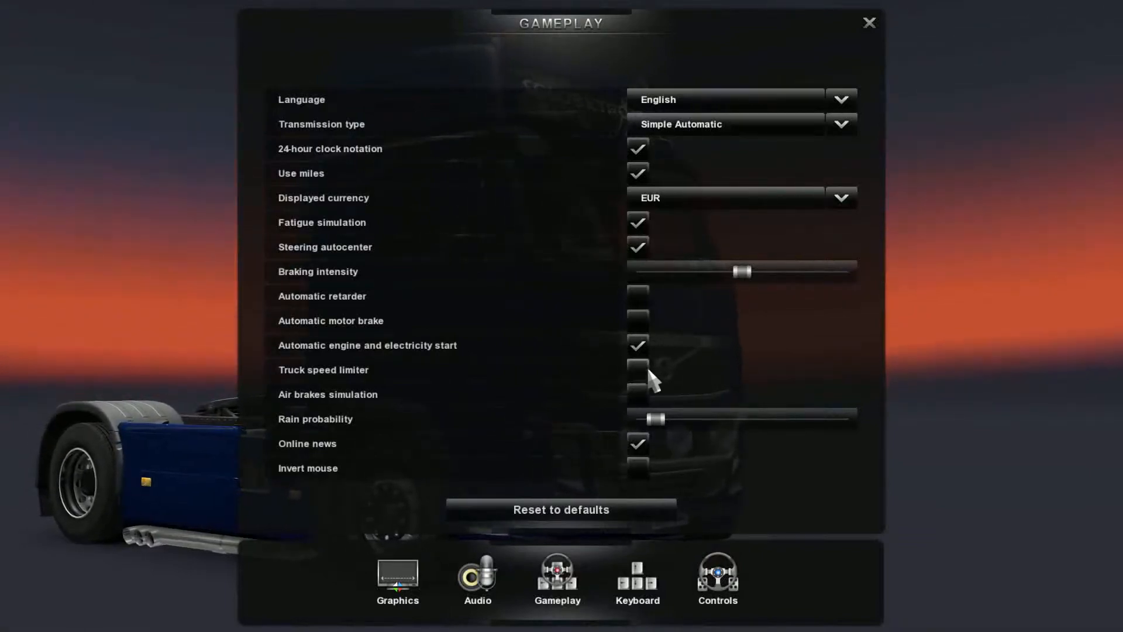
Adjust the Rain probability slider, leaving it slightly raised
left_click_drag(653, 419, 637, 419)
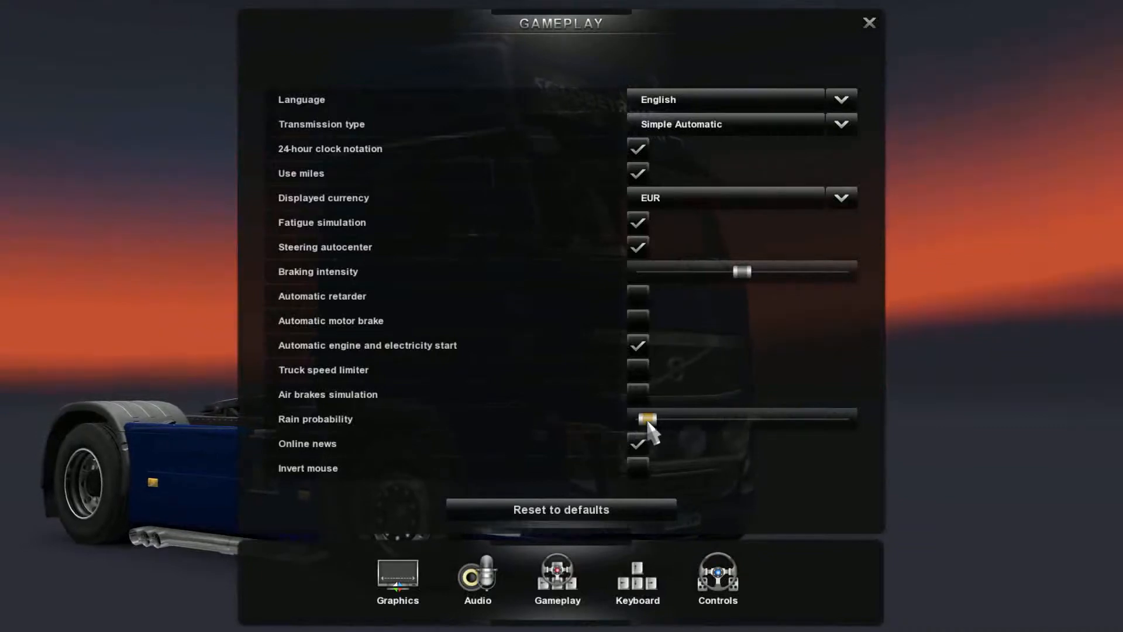
left_click_drag(644, 419, 694, 419)
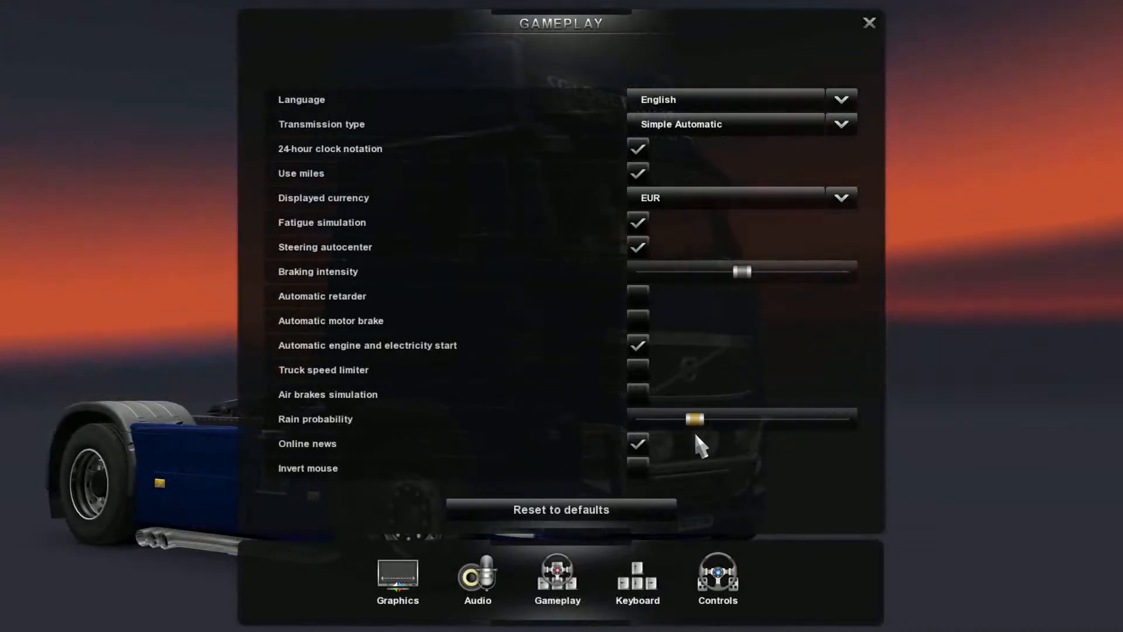
left_click_drag(691, 419, 655, 419)
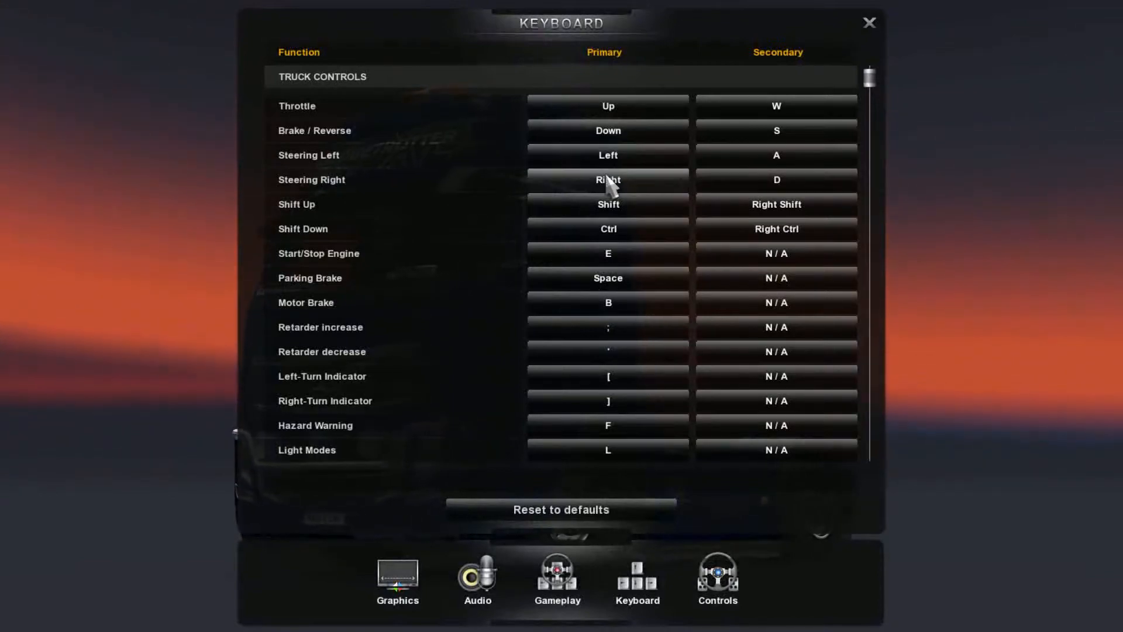
Browse the keyboard bindings from truck controls down to camera controls
scroll("down", 3)
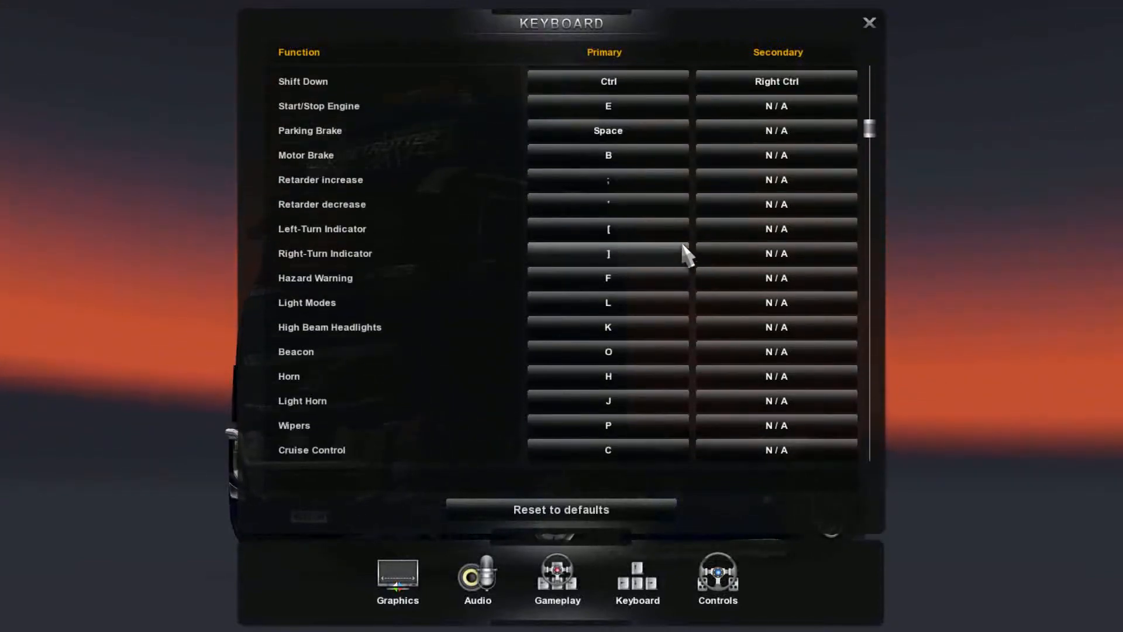
scroll("down", 3)
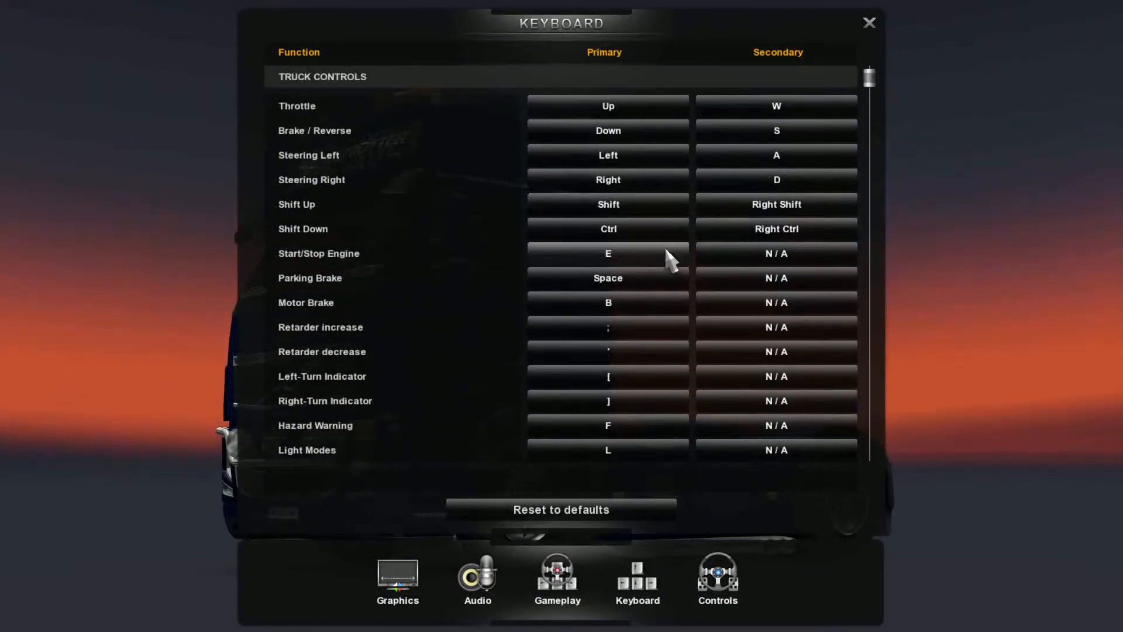
scroll("down", 3)
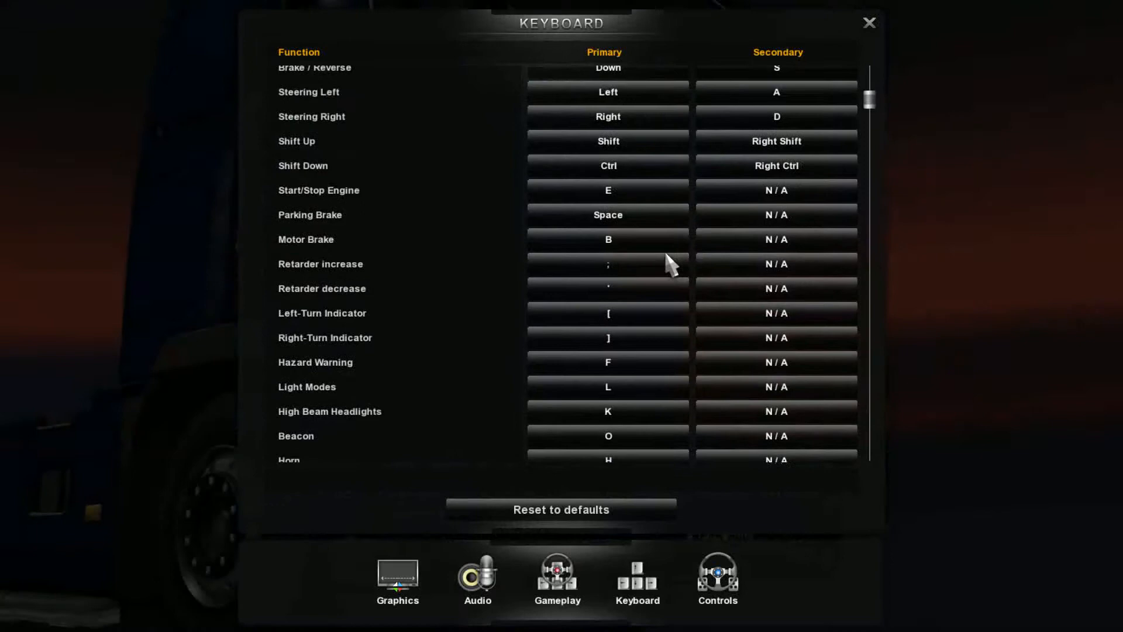
scroll("down", 3)
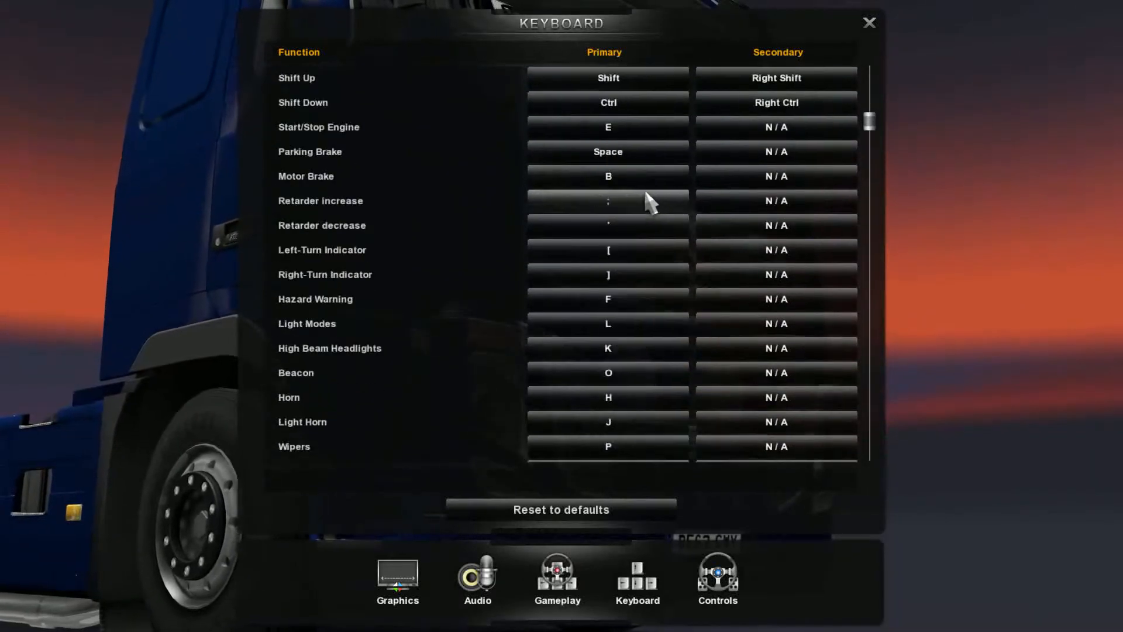
scroll("down", 3)
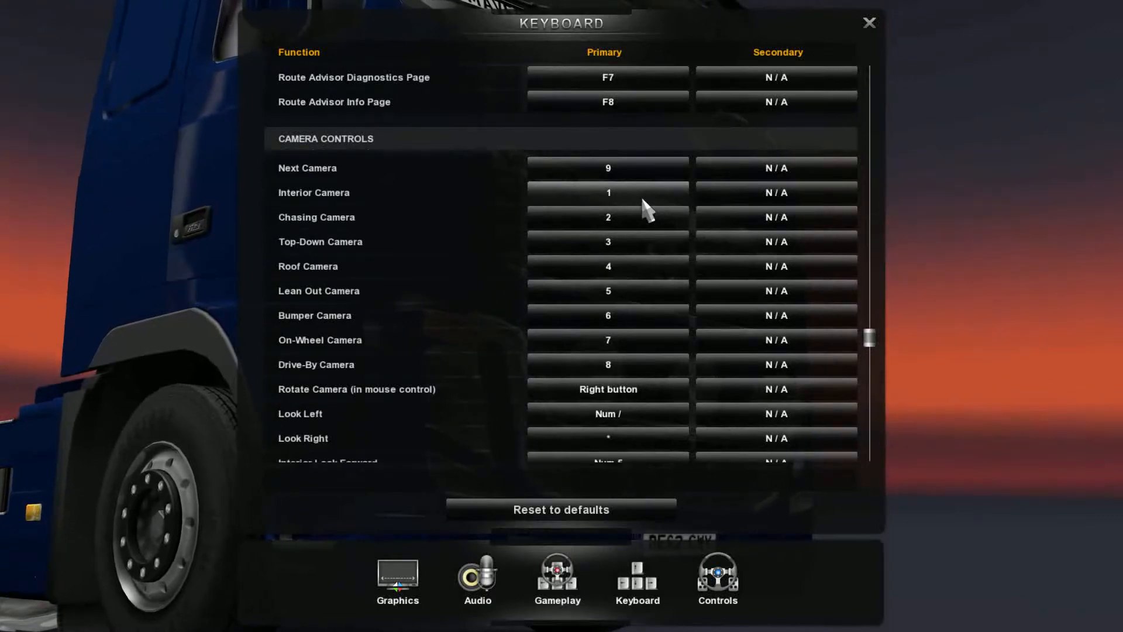
scroll("down", 3)
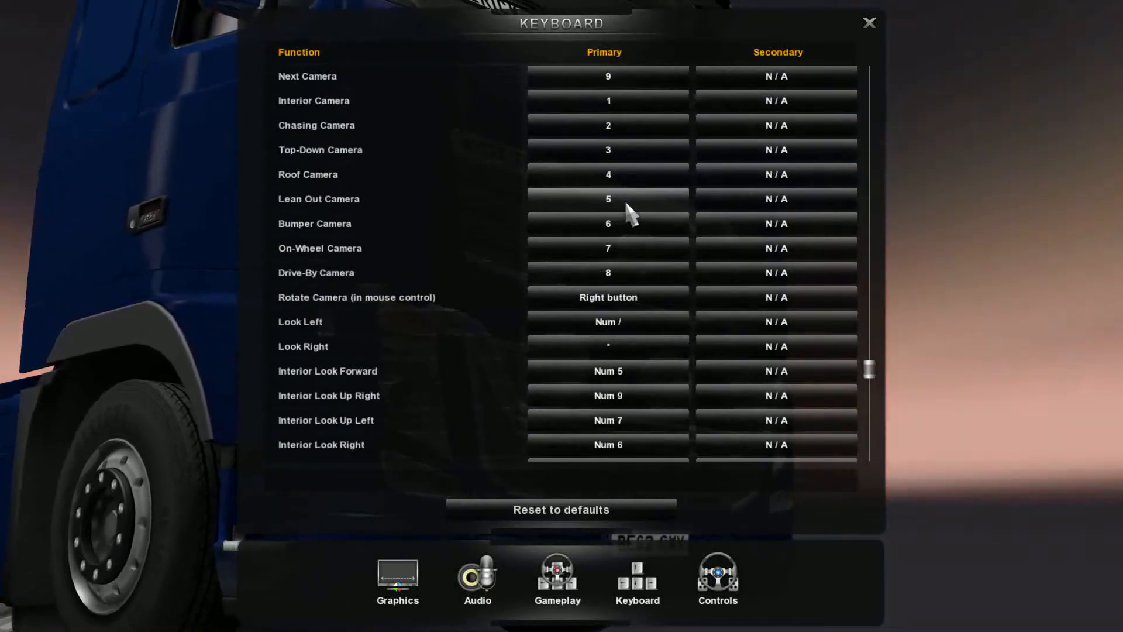
scroll("down", 3)
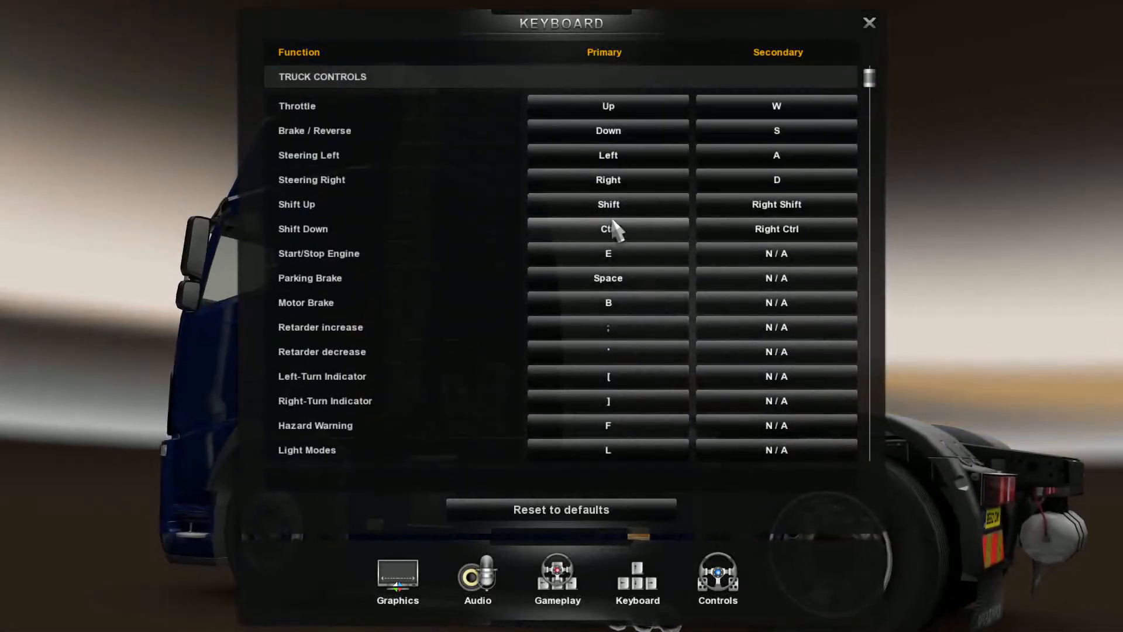
mouse_move(641, 135)
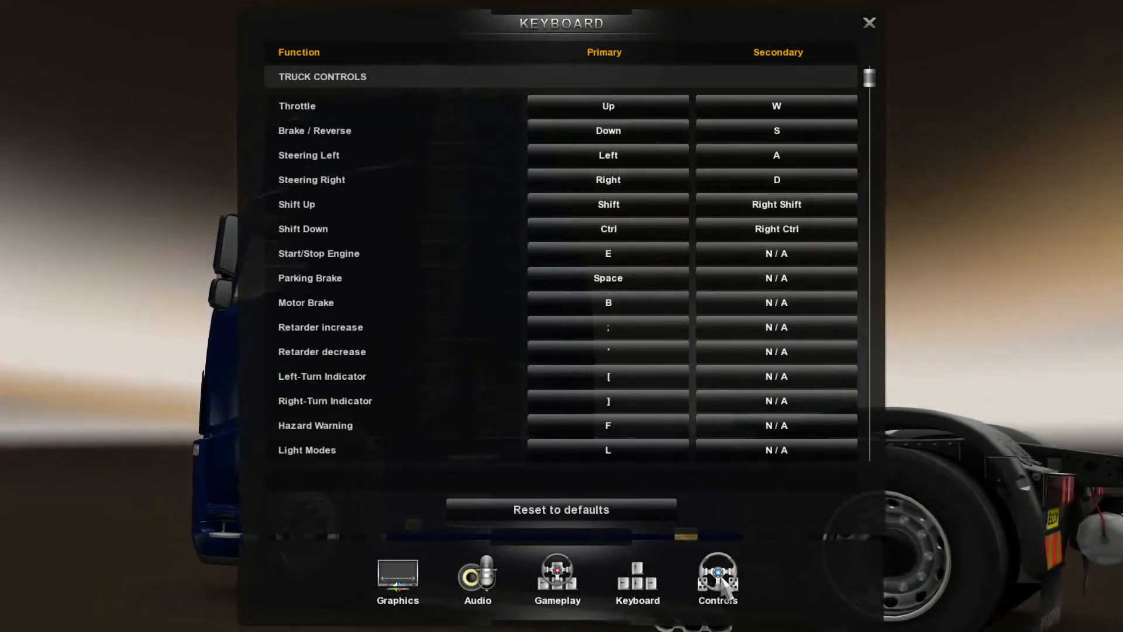
Review the Controls page, then close Options back to the main menu
left_click(716, 580)
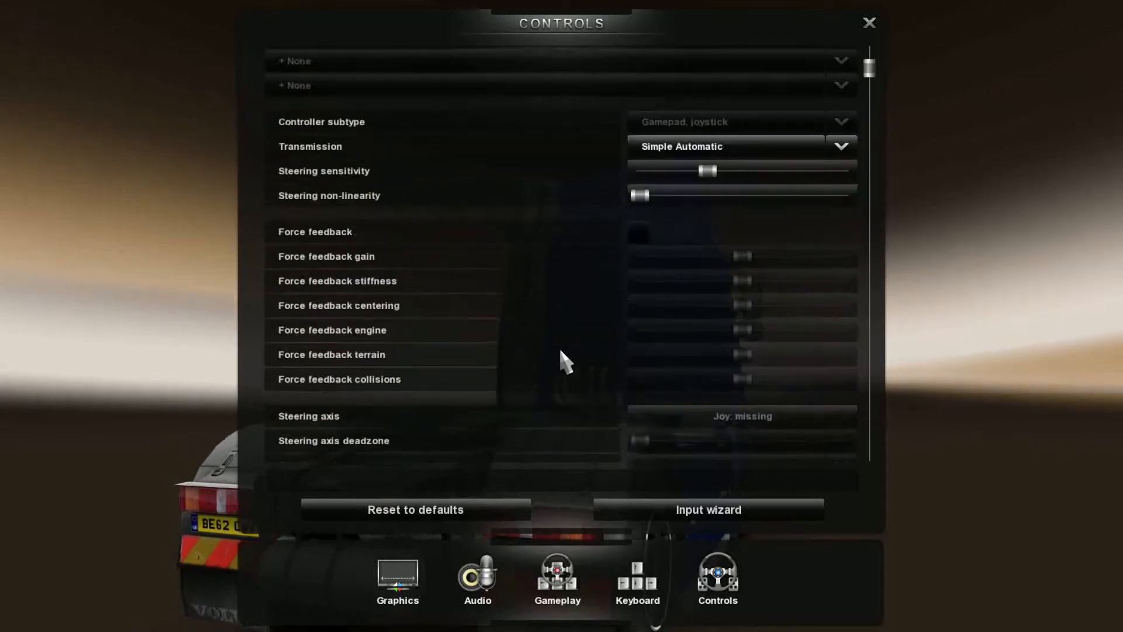
left_click(559, 61)
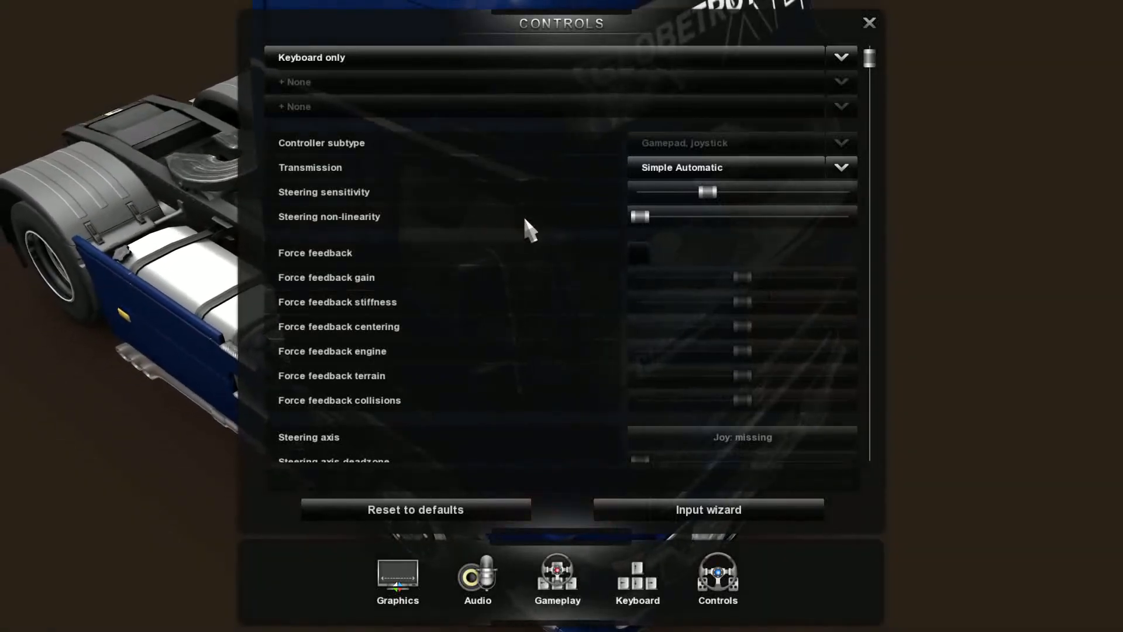
scroll("down", 3)
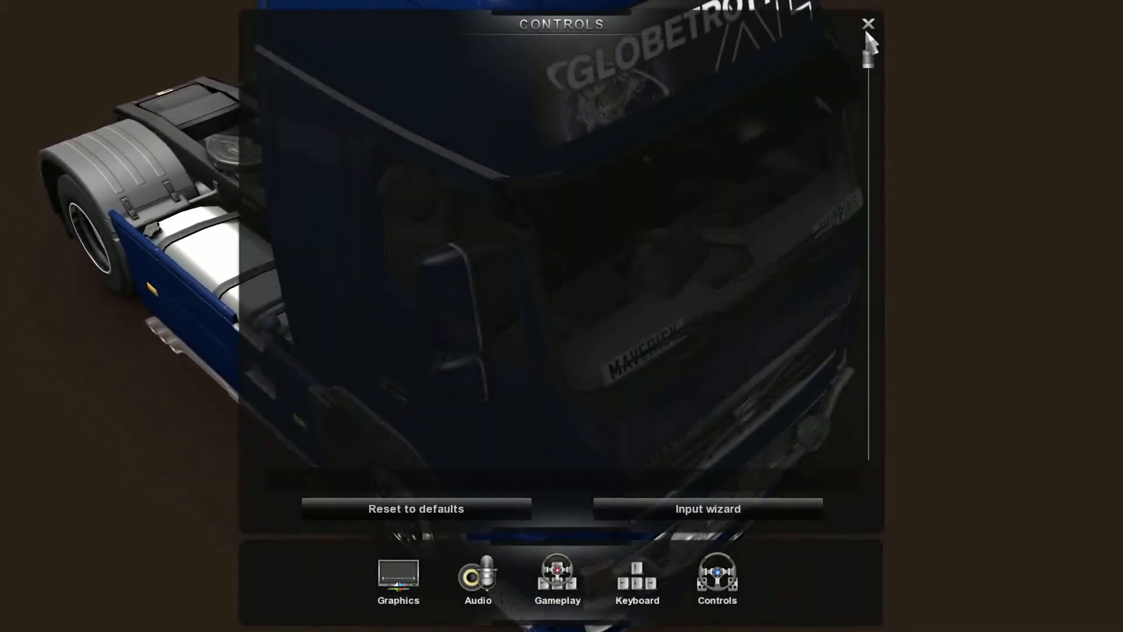
left_click(869, 23)
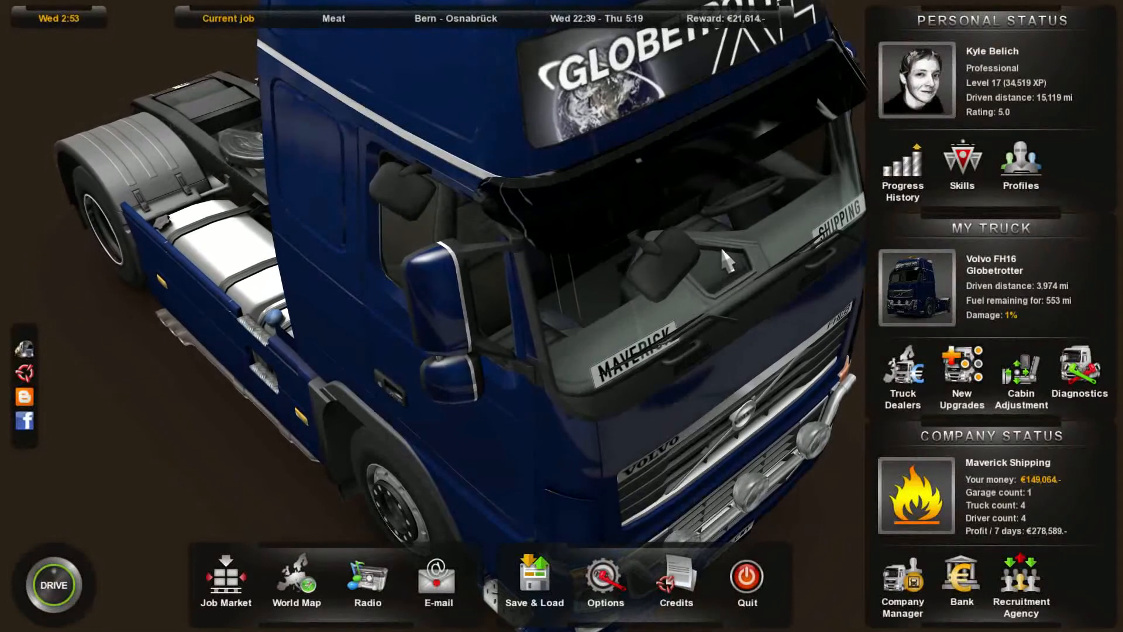